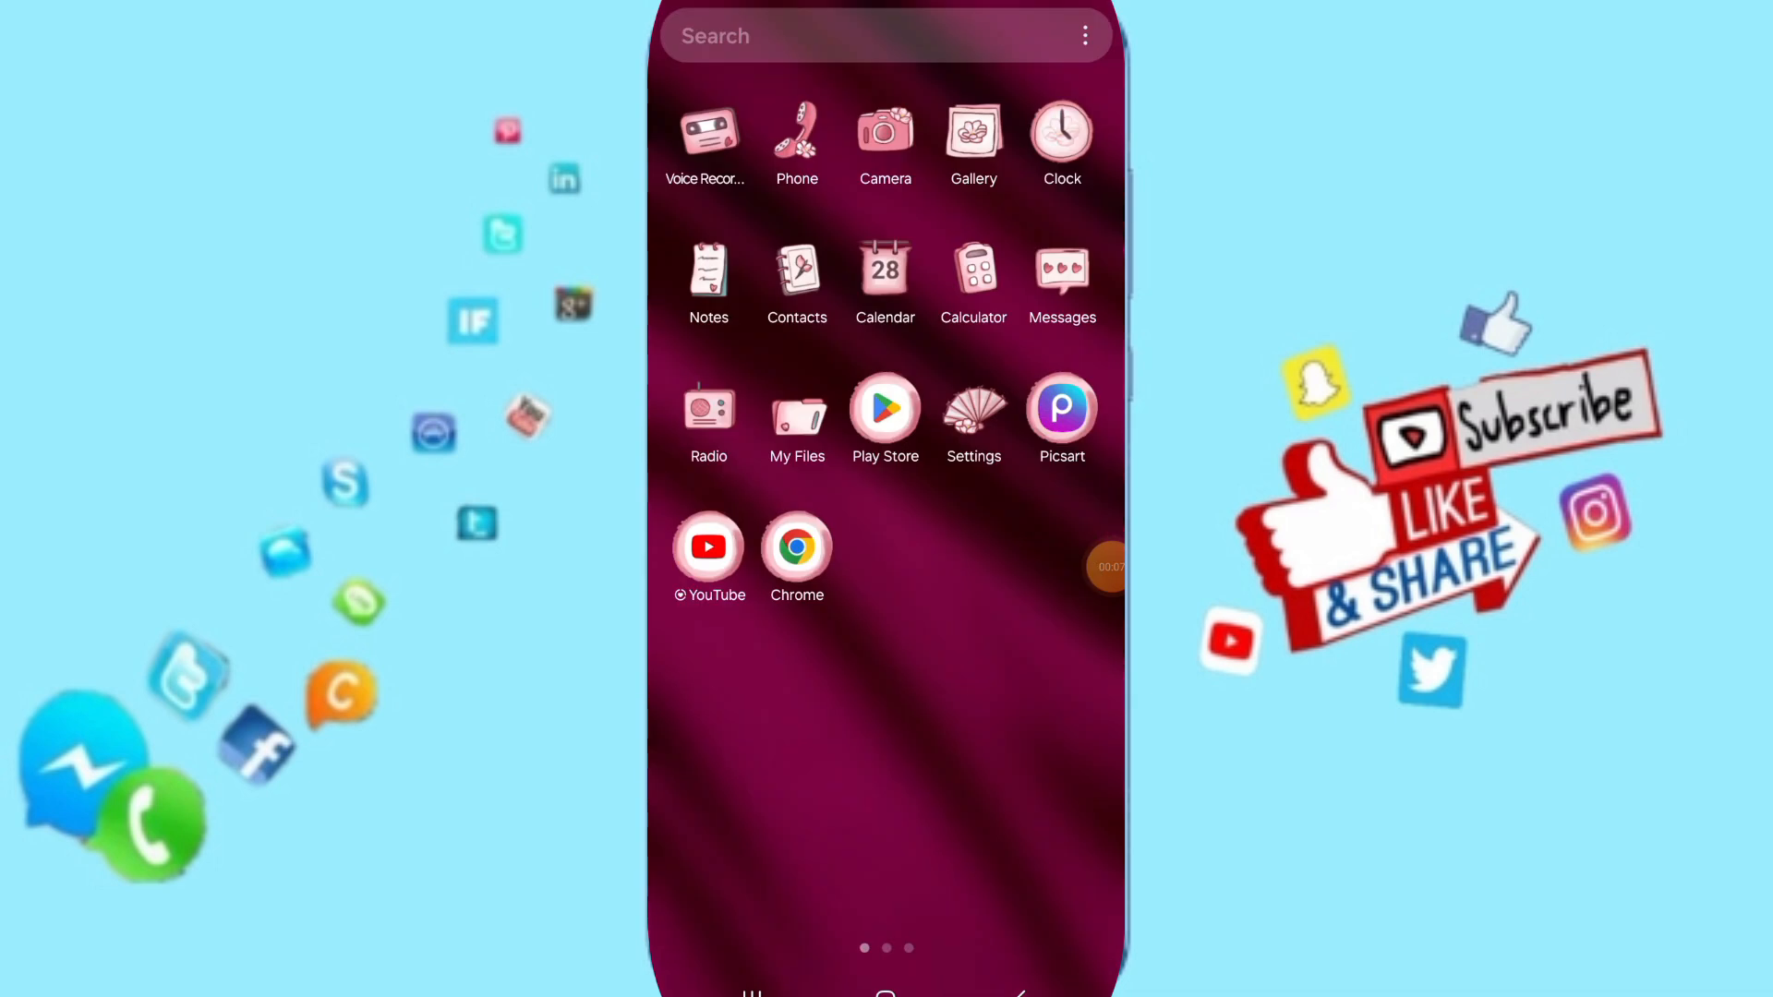
# - Launch the Settings app from the home screen to reach the main settings list
pyautogui.click(973, 408)
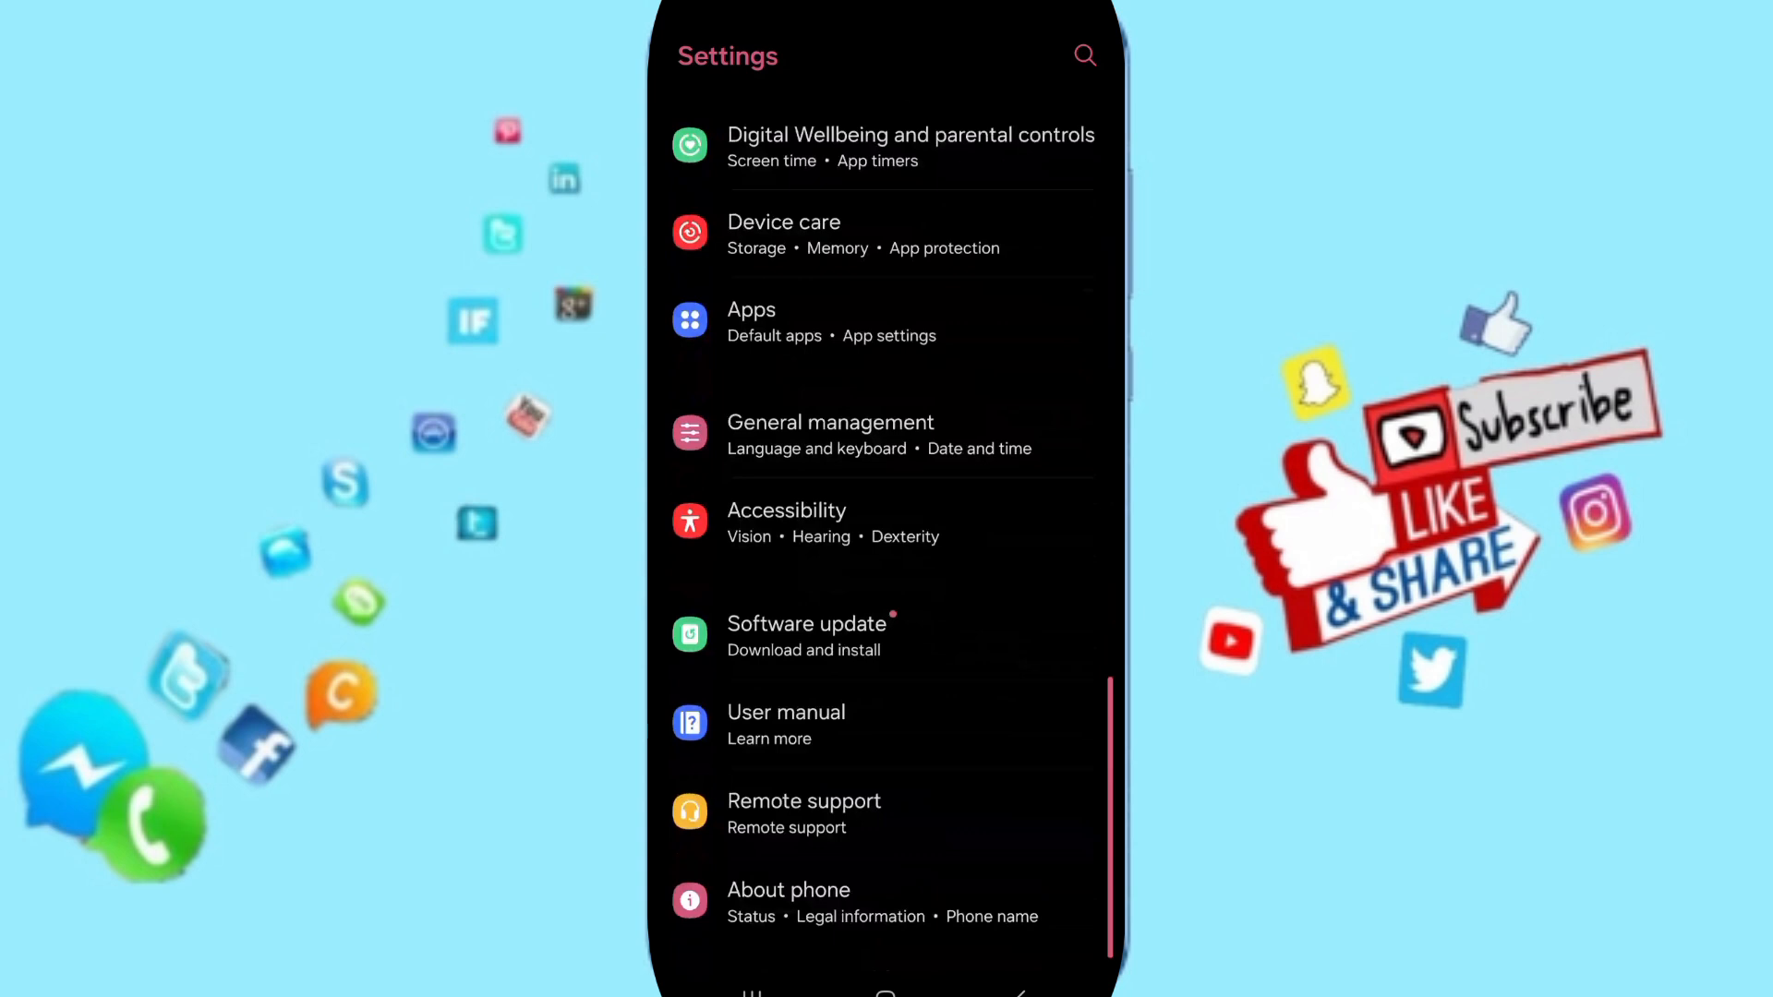
pyautogui.click(857, 321)
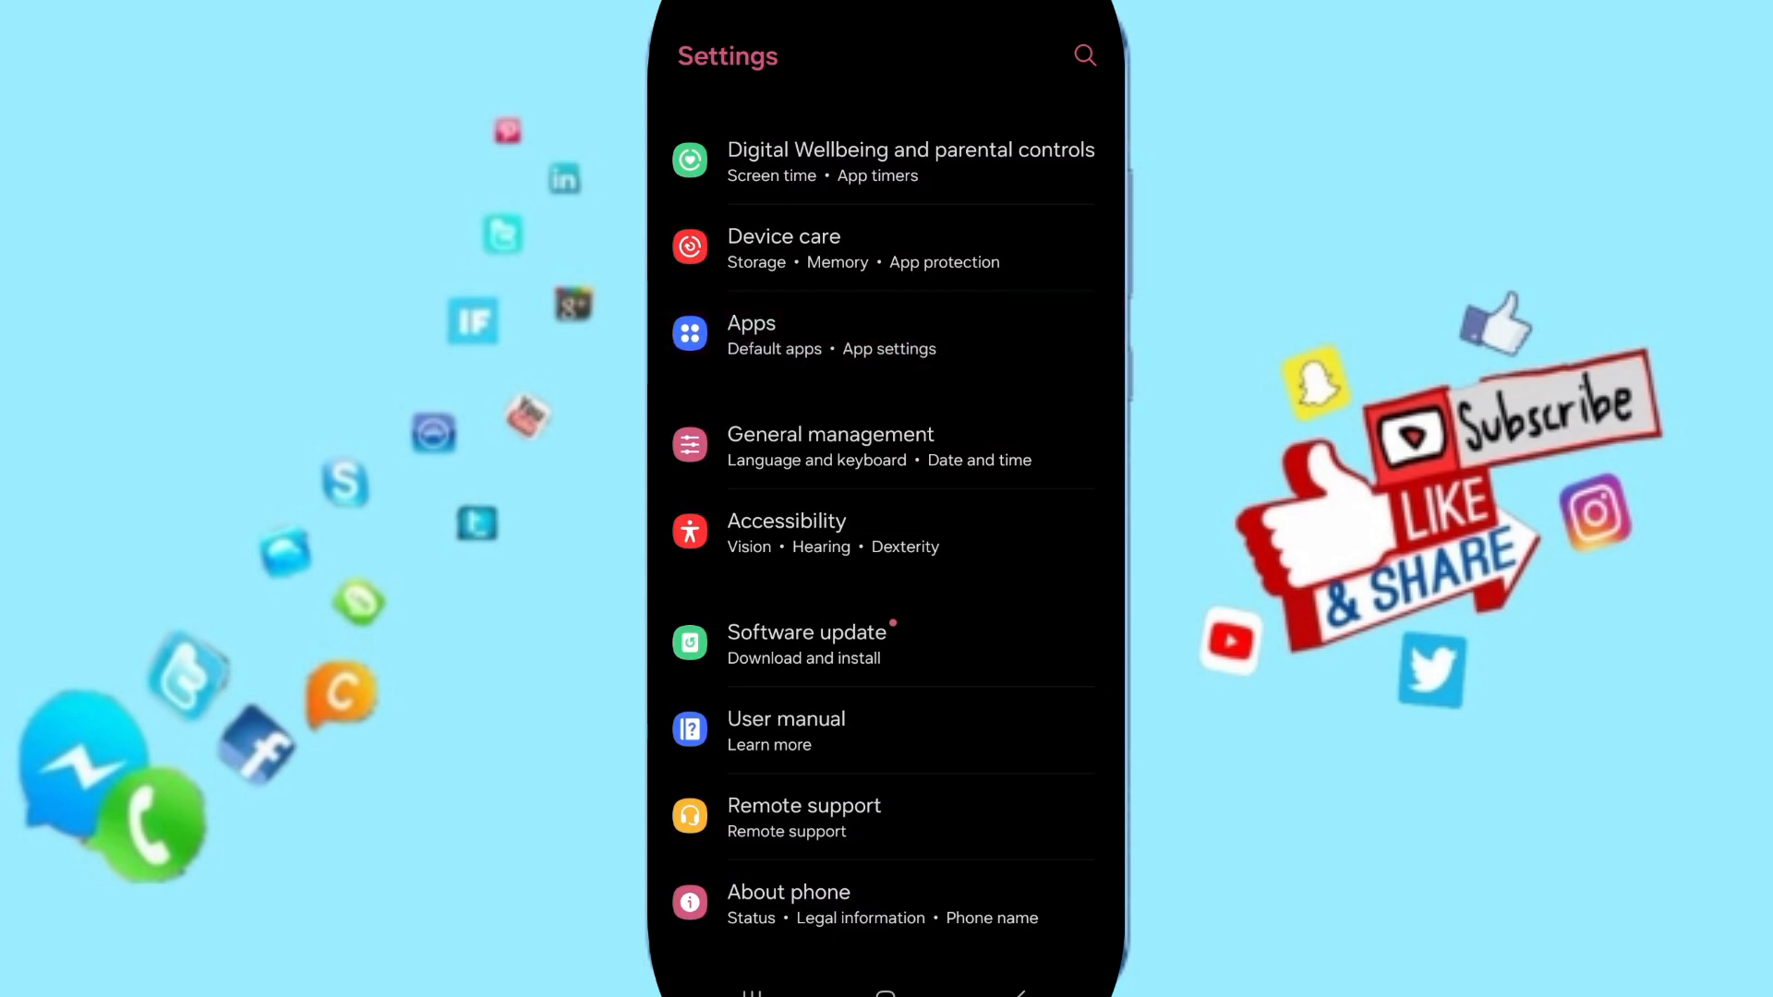
# - Search the installed apps for 'fas' and reach Fasting Tracker's App info page
pyautogui.click(750, 323)
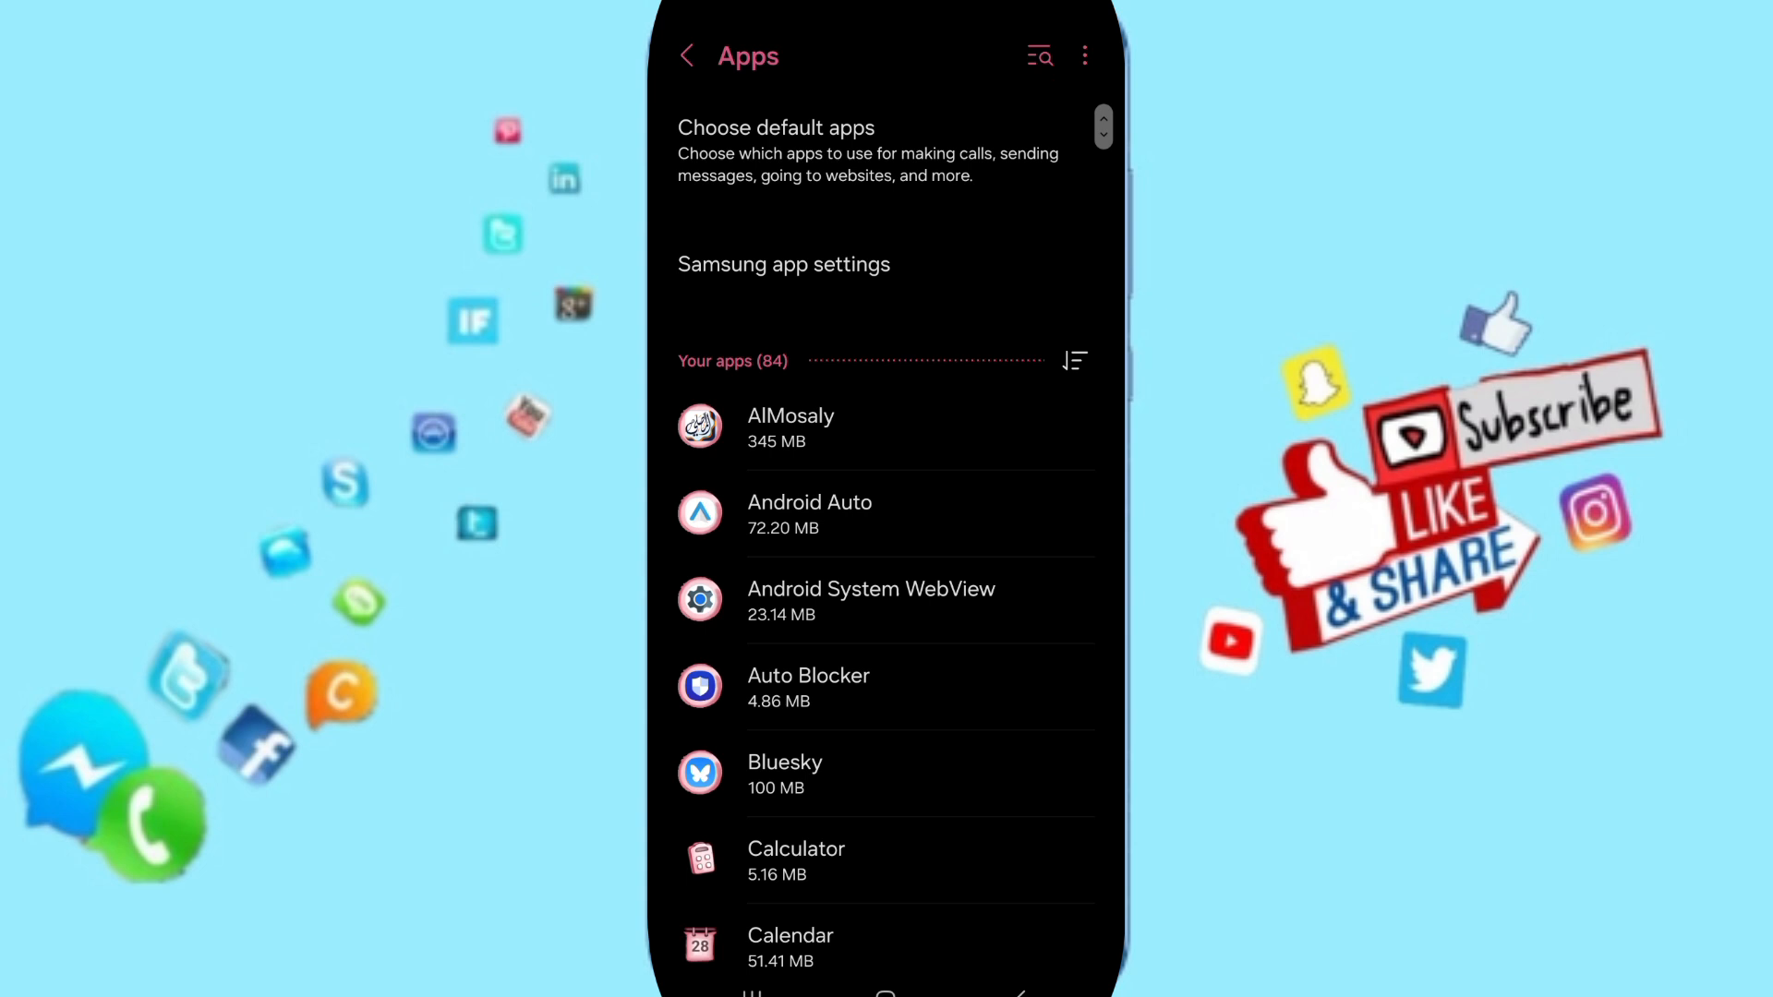
pyautogui.click(1042, 54)
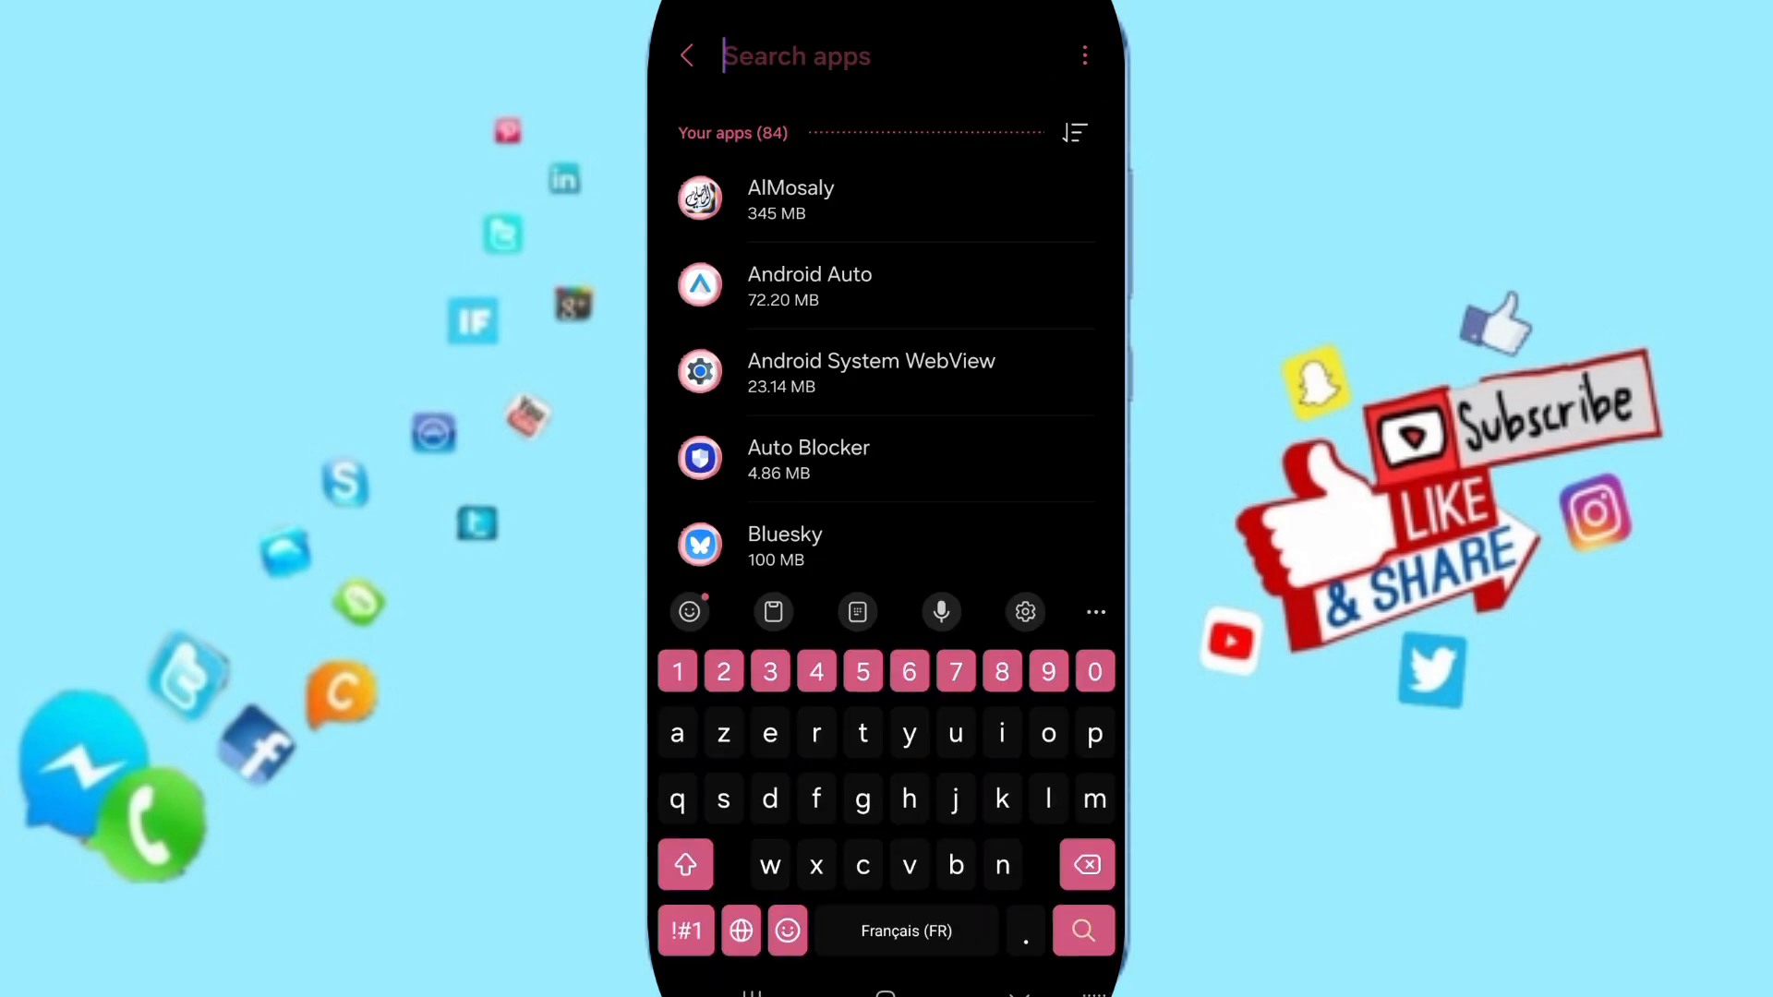
pyautogui.write('fas')
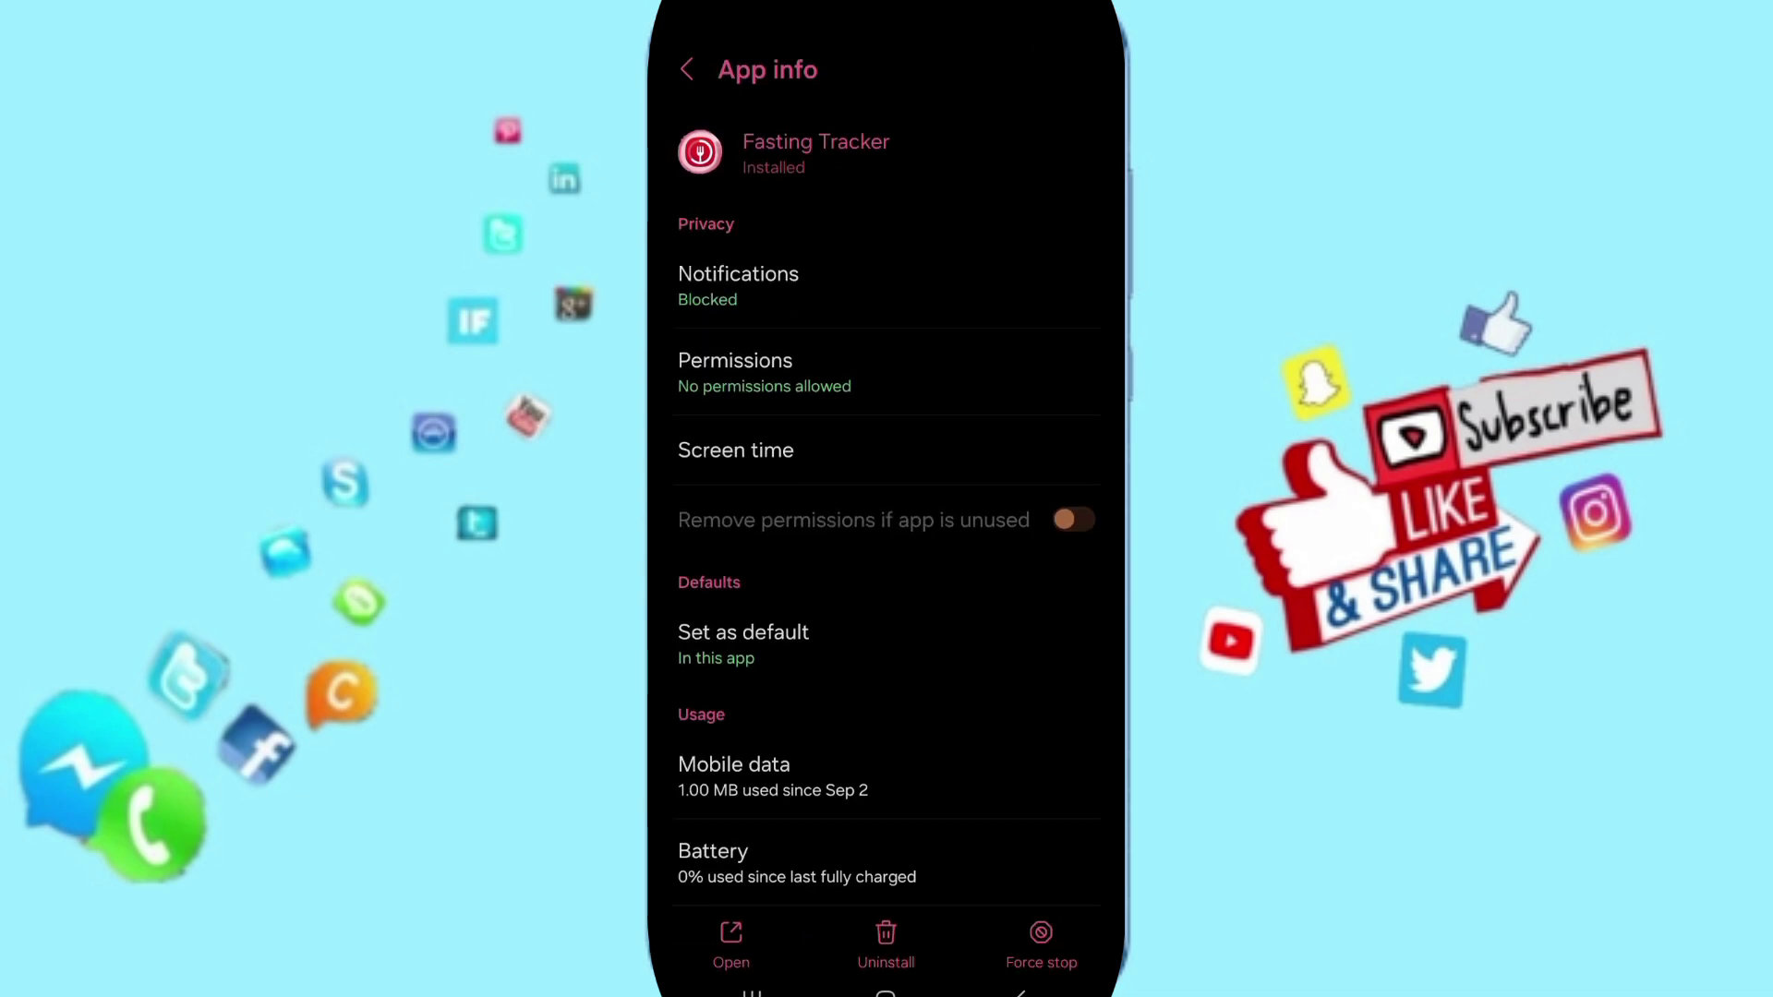
# - Enable 'Remove permissions if app is unused' and view Fasting Tracker's 50.48 MB storage breakdown
pyautogui.click(1075, 519)
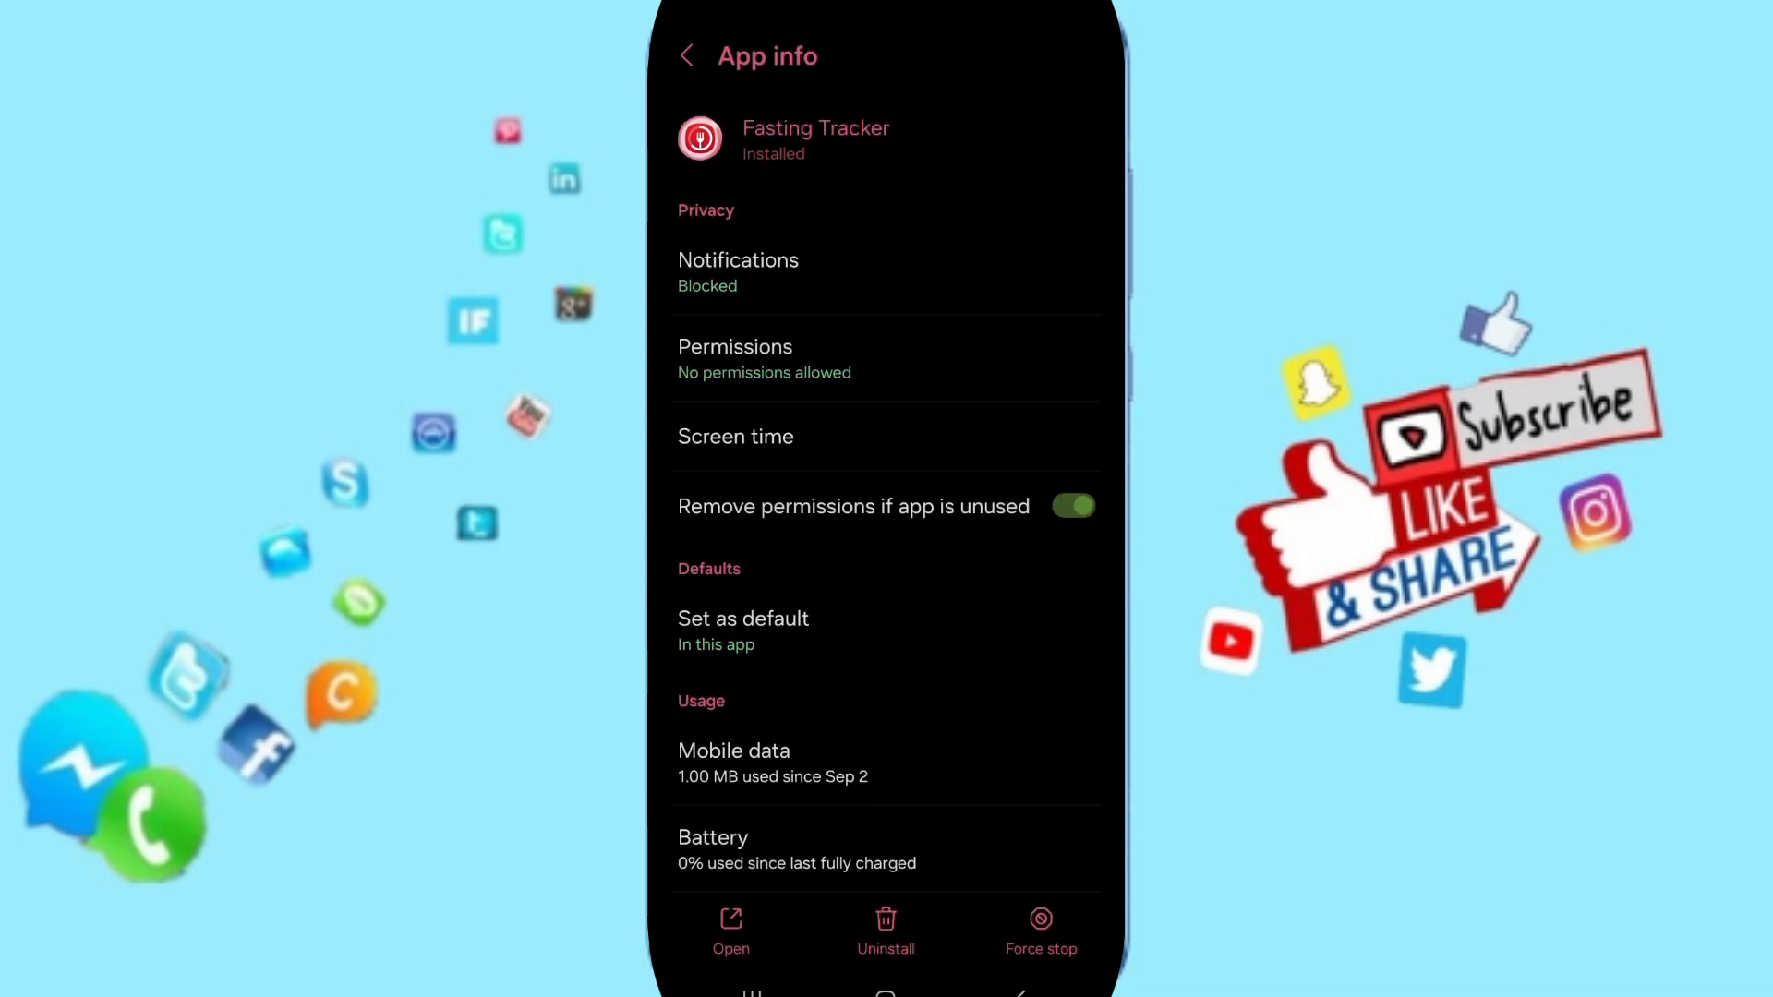
pyautogui.click(1041, 920)
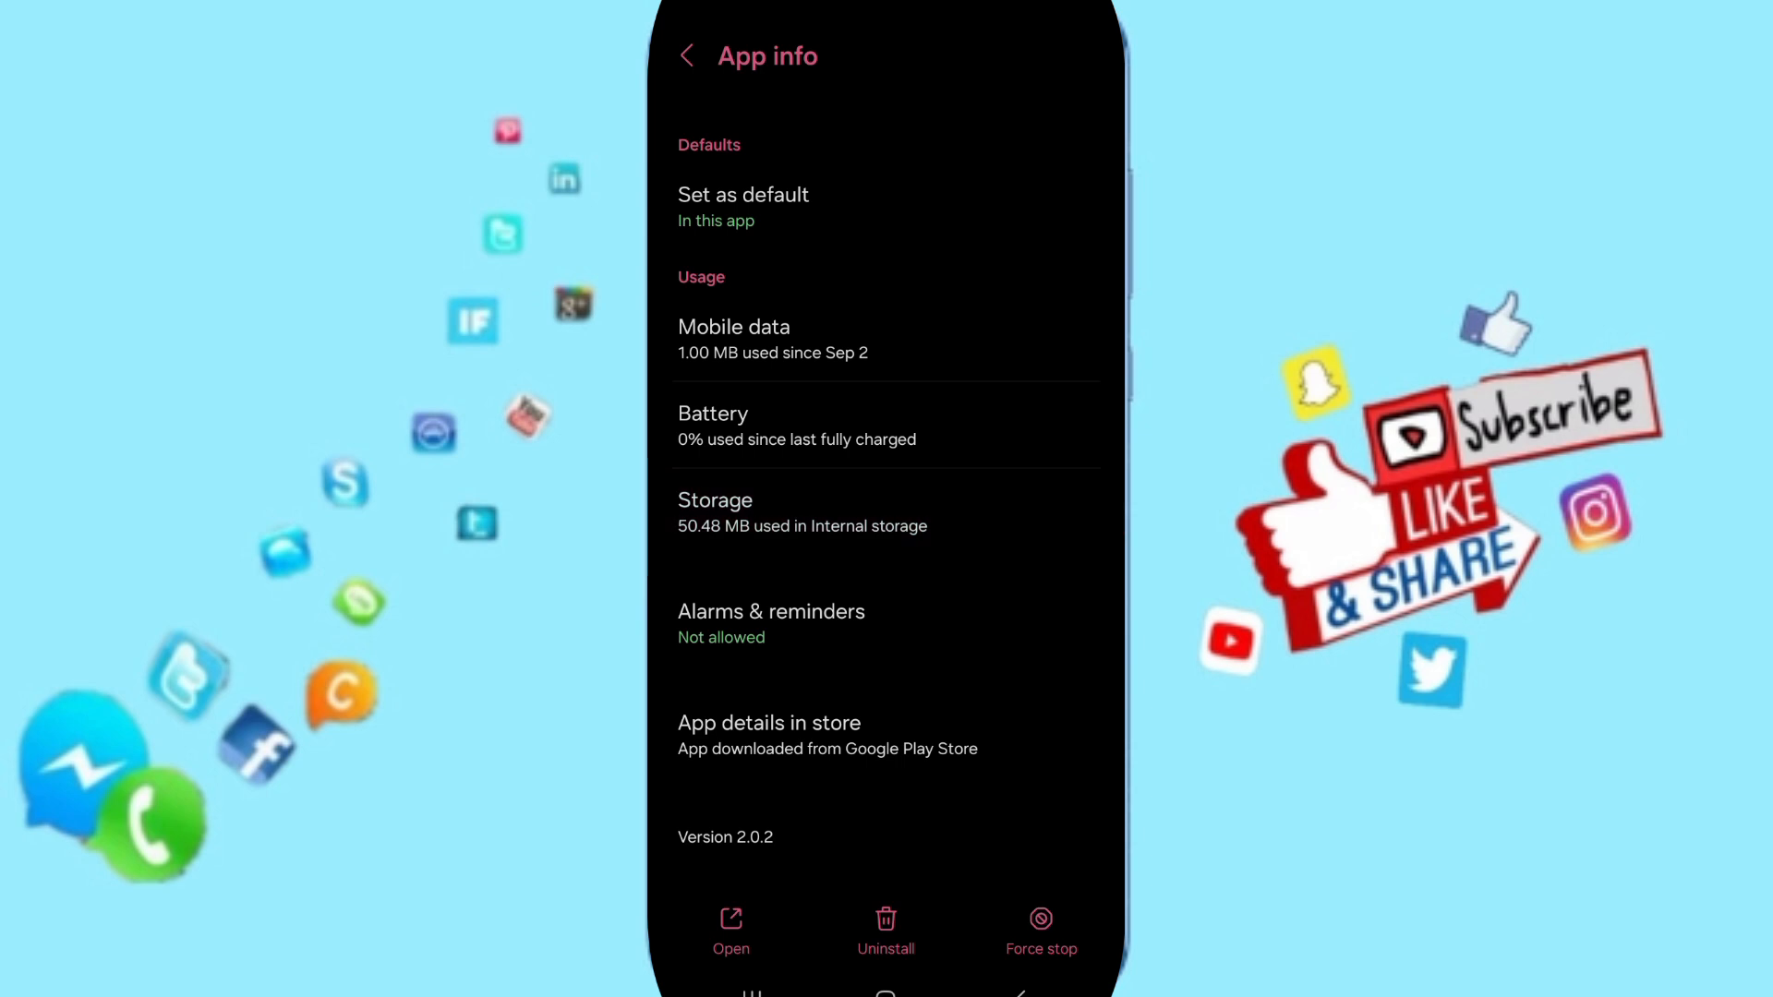
pyautogui.click(715, 499)
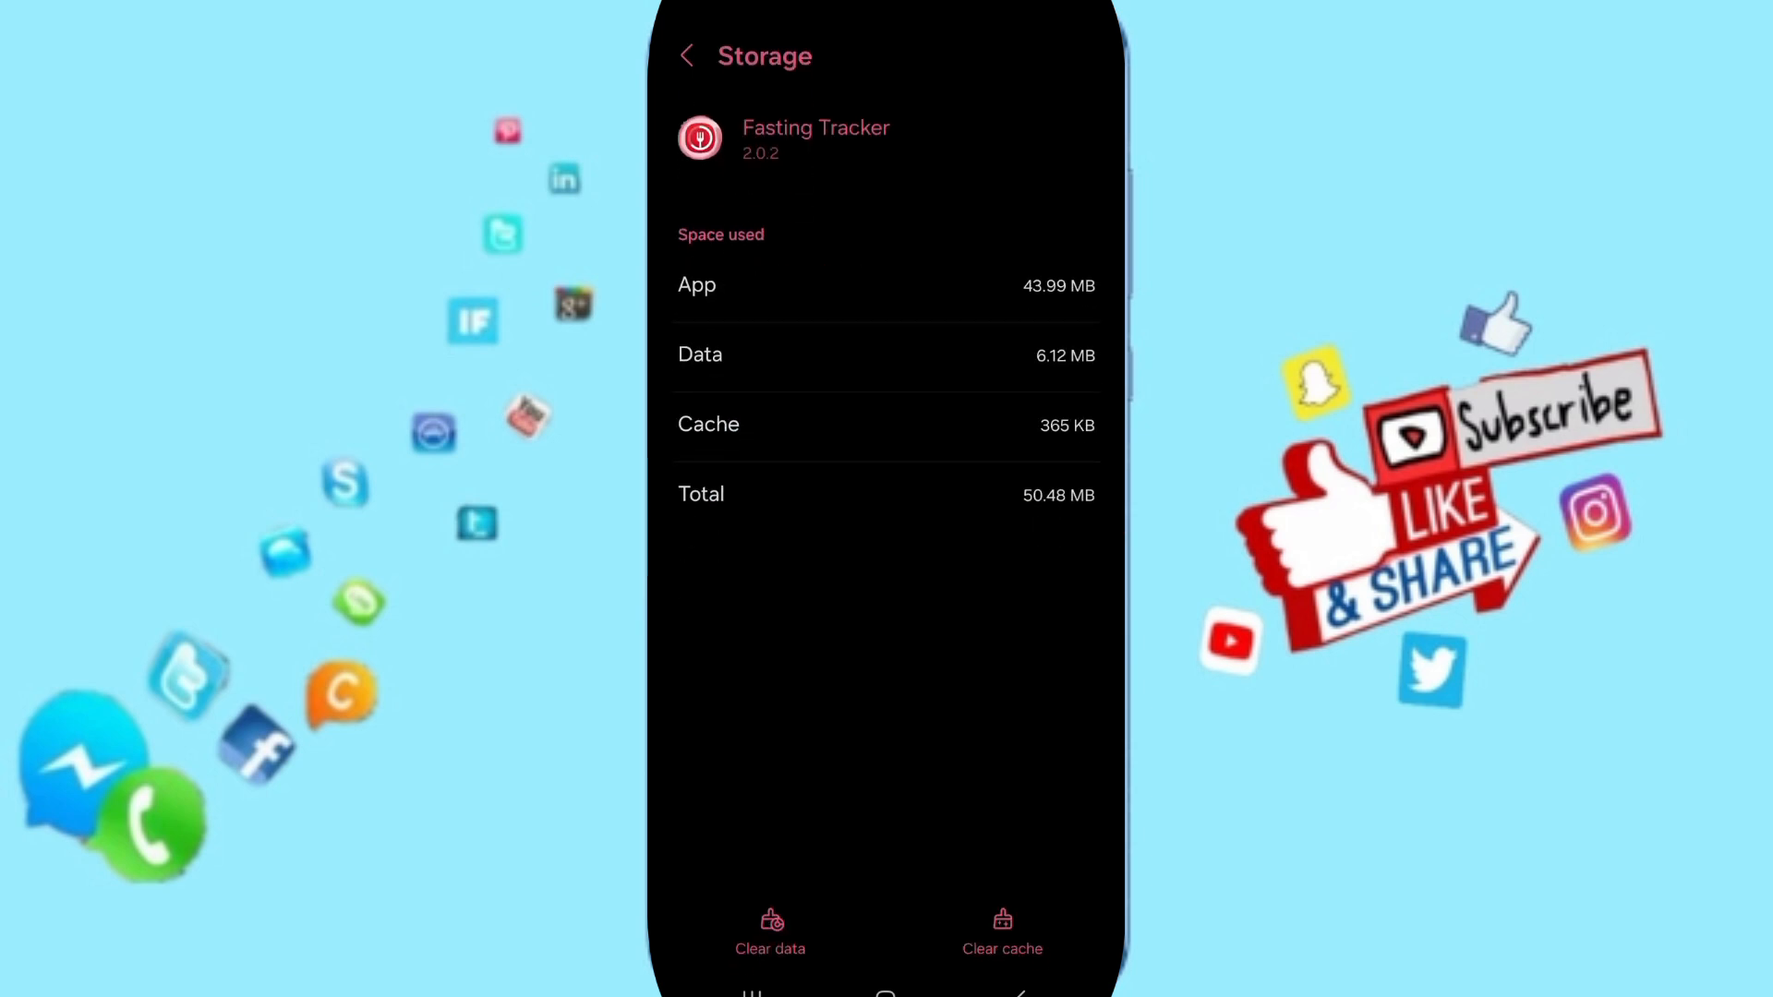